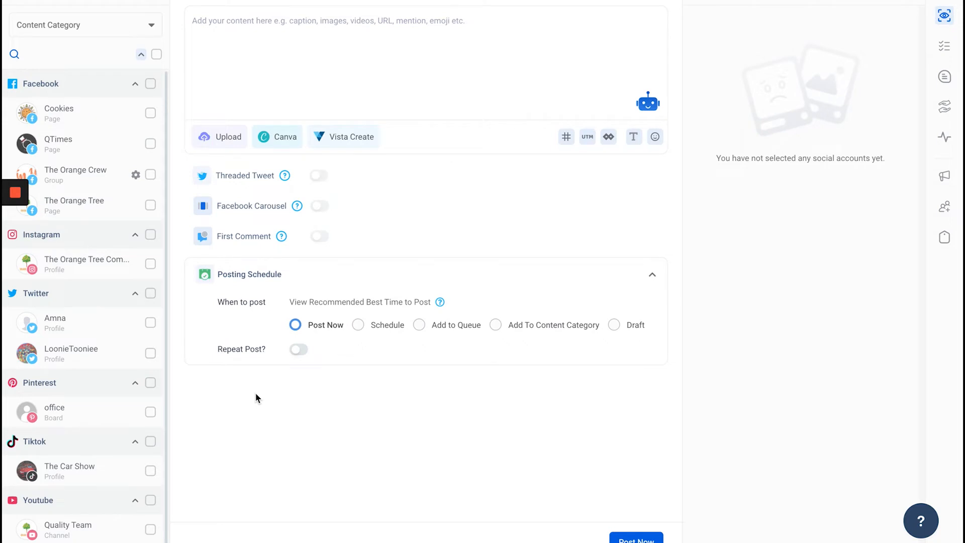
mouse_move(137, 86)
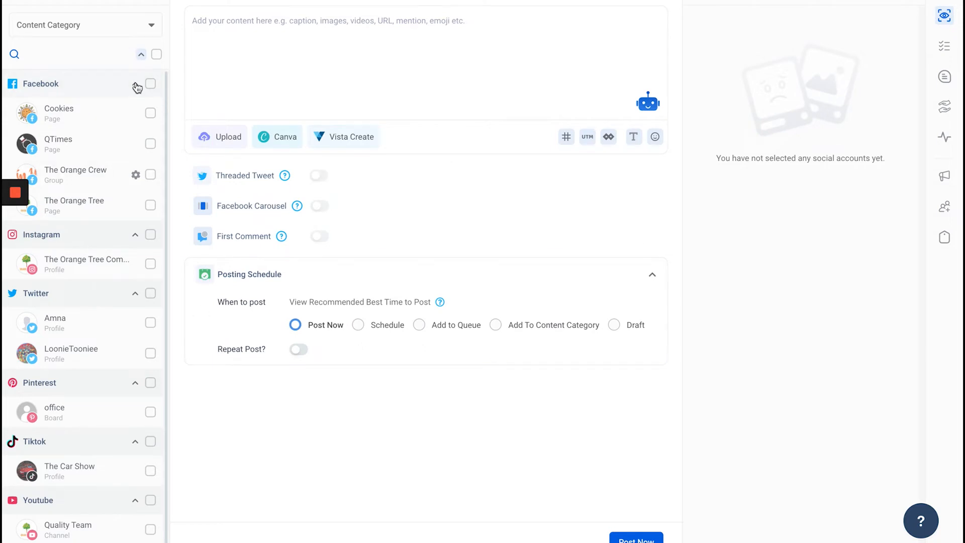
Collapse the Facebook accounts and select the Quality Team YouTube channel.
click(135, 84)
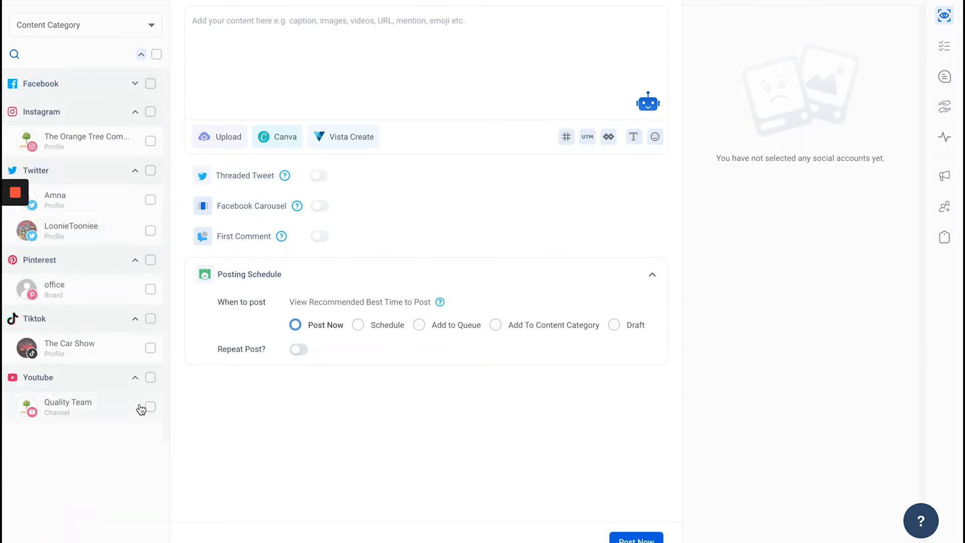
click(151, 408)
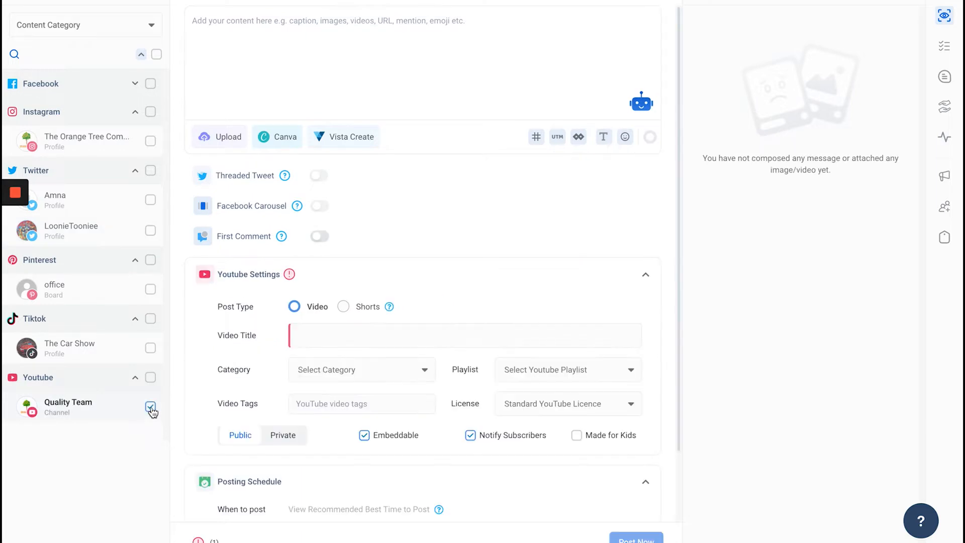
Attach the BMW video from the media library and caption it 'A drive with BMW'.
click(221, 137)
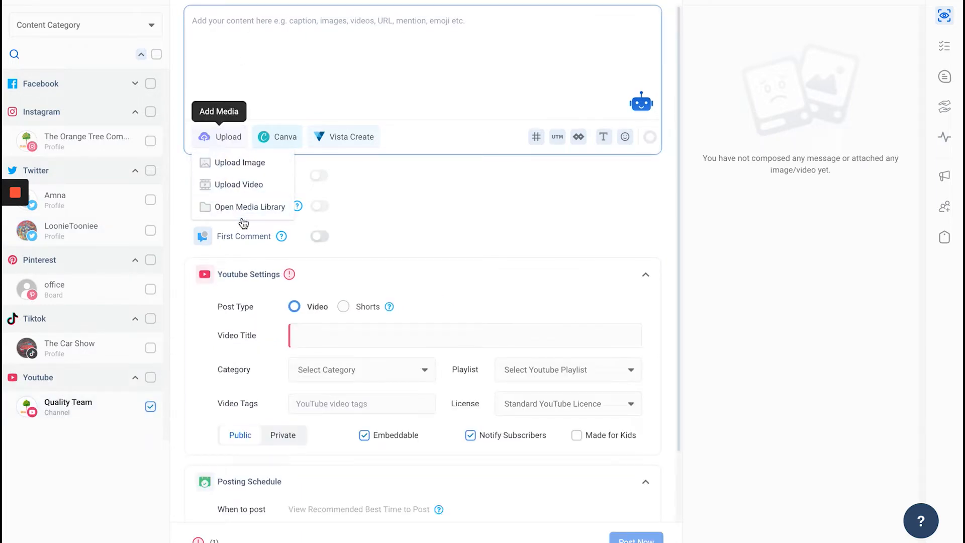
click(250, 206)
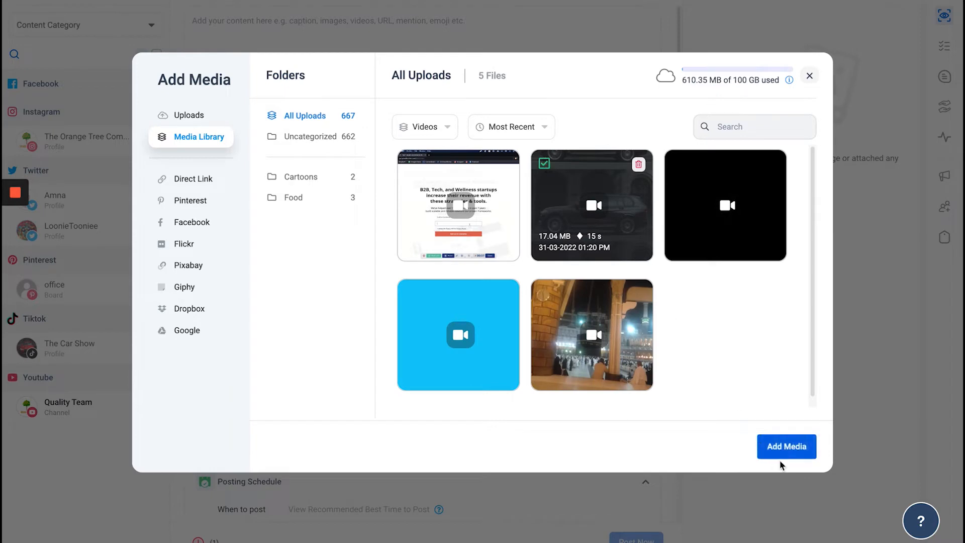
click(786, 447)
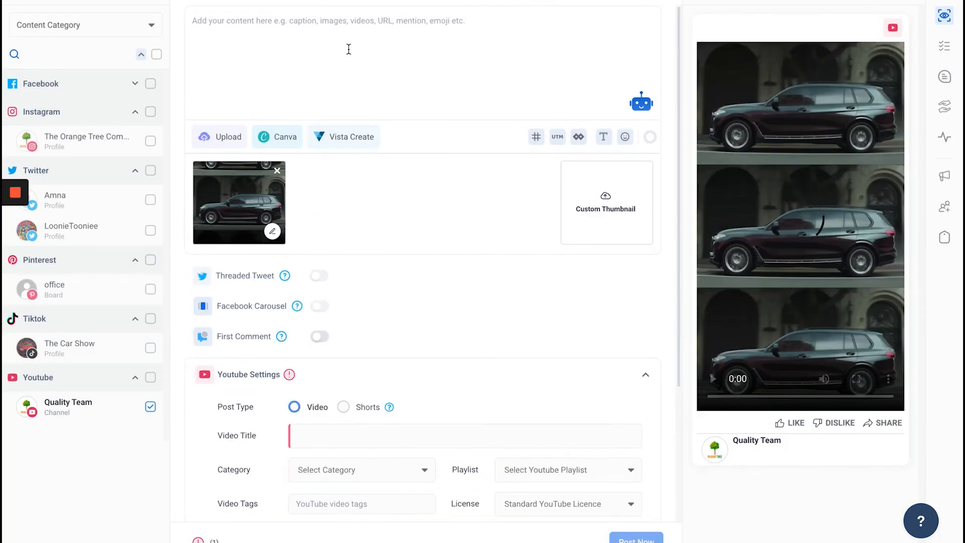
text(A drive with BMW)
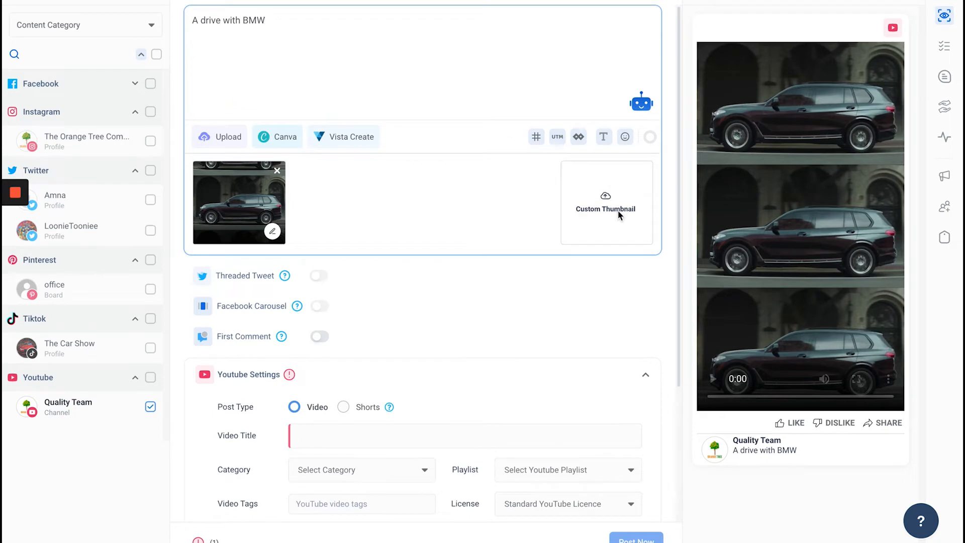
click(606, 209)
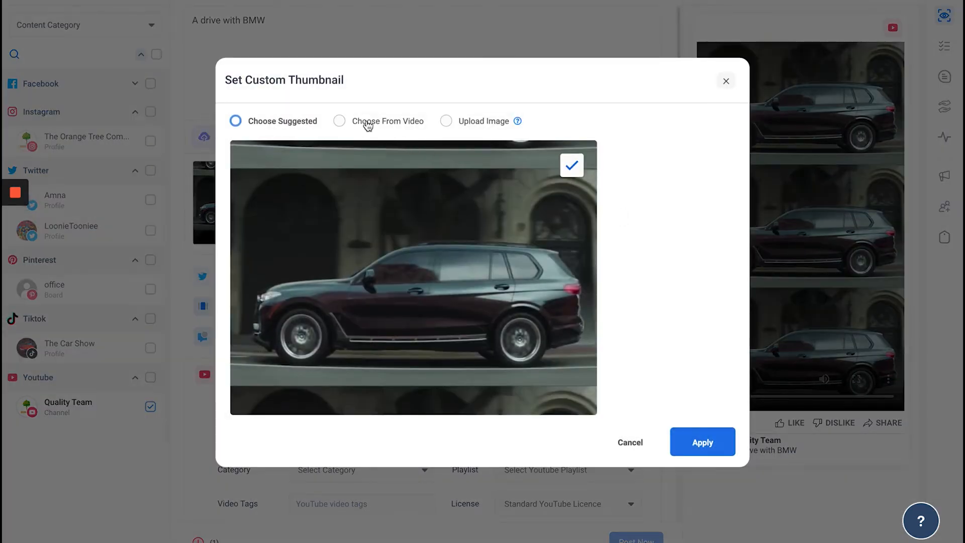
click(345, 120)
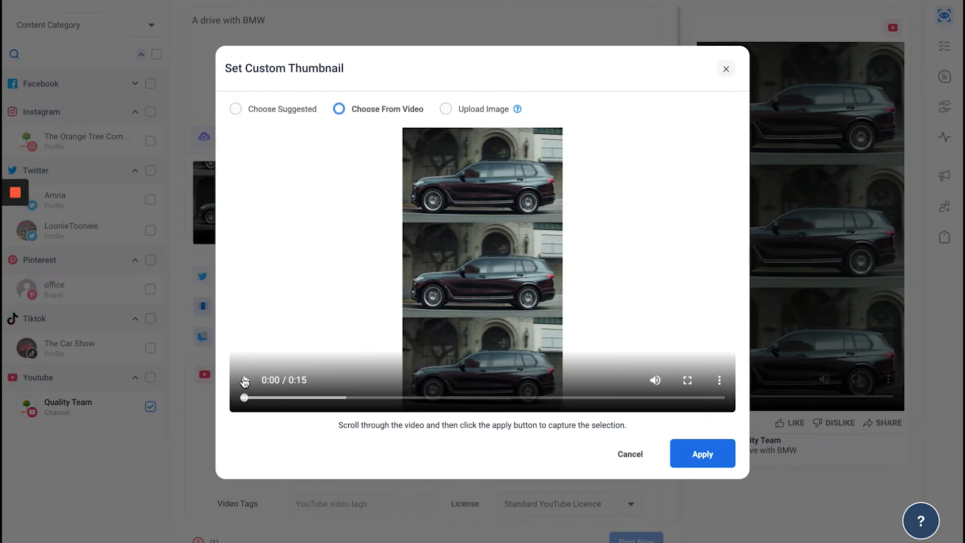
click(245, 380)
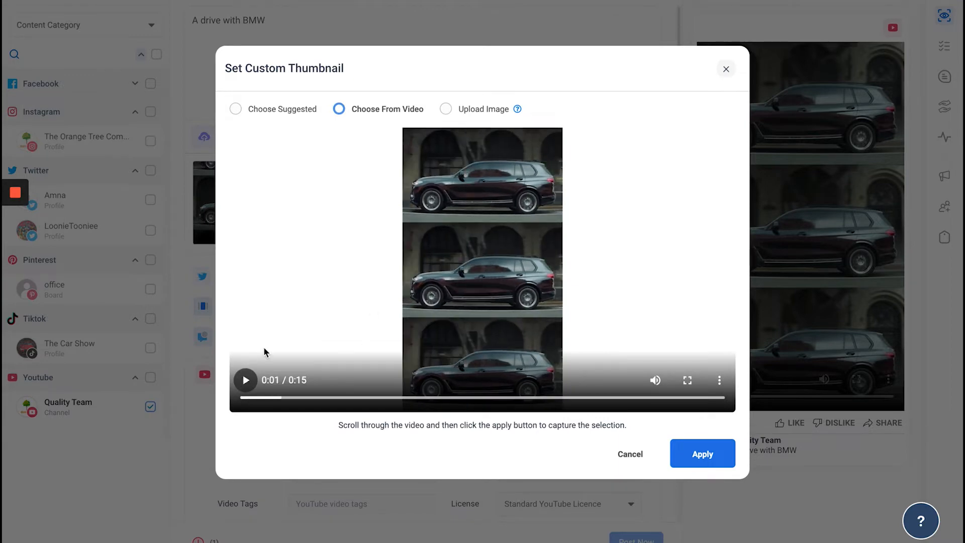
click(446, 117)
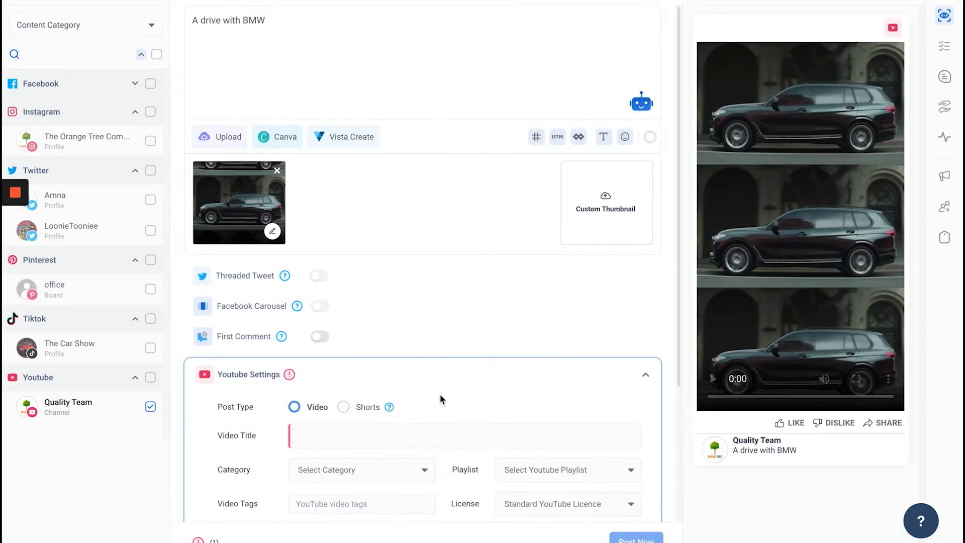
Set the YouTube post type to Shorts and add #shorts to the caption.
scroll(down, 3)
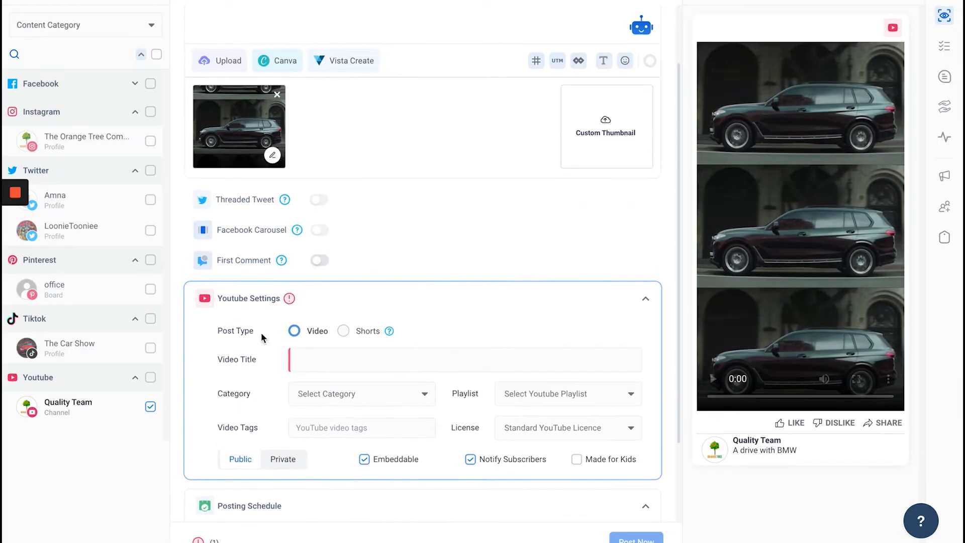
mouse_move(344, 333)
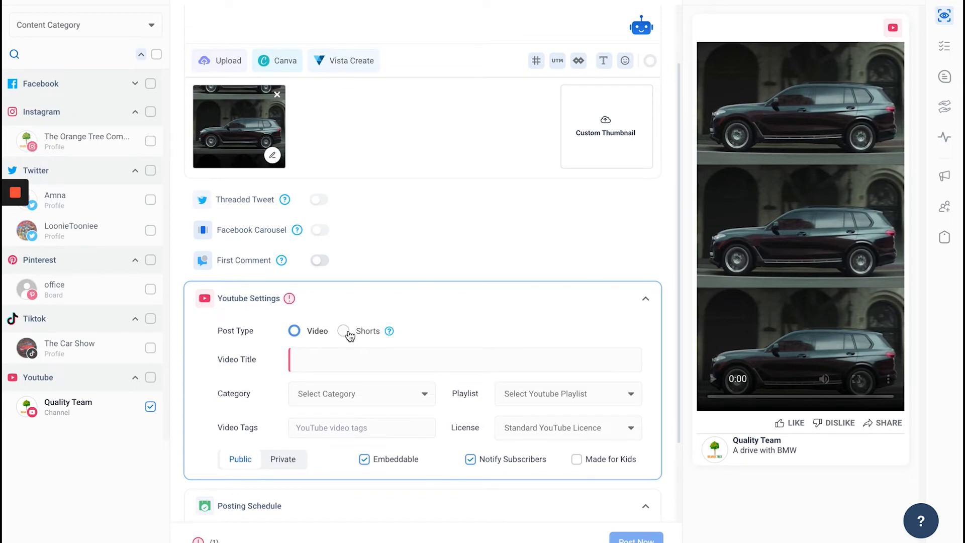
click(342, 331)
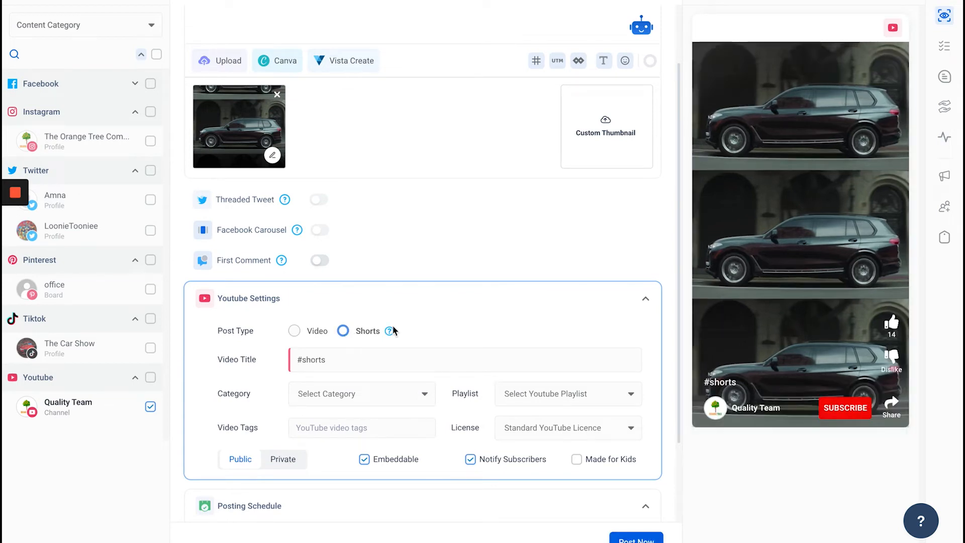
mouse_move(389, 331)
text(BMW )
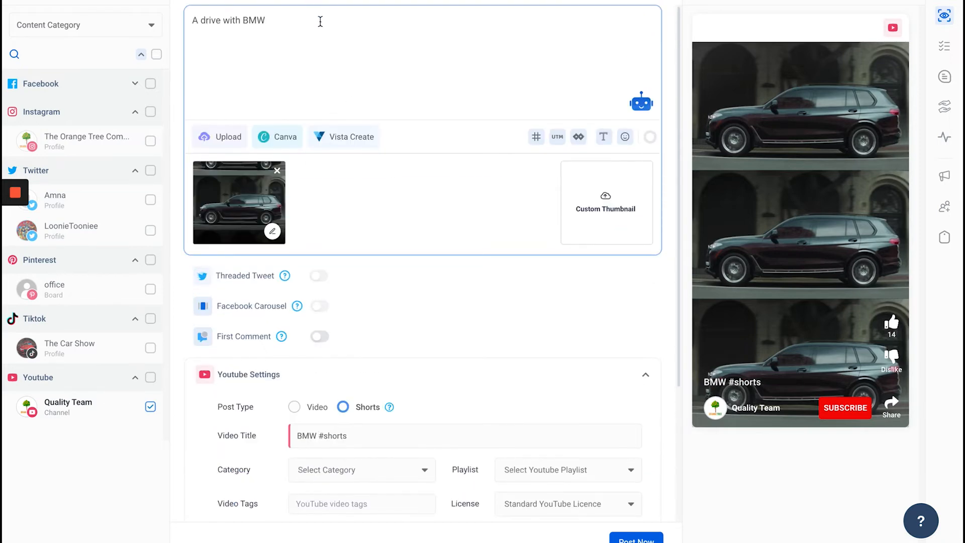
text(#sho)
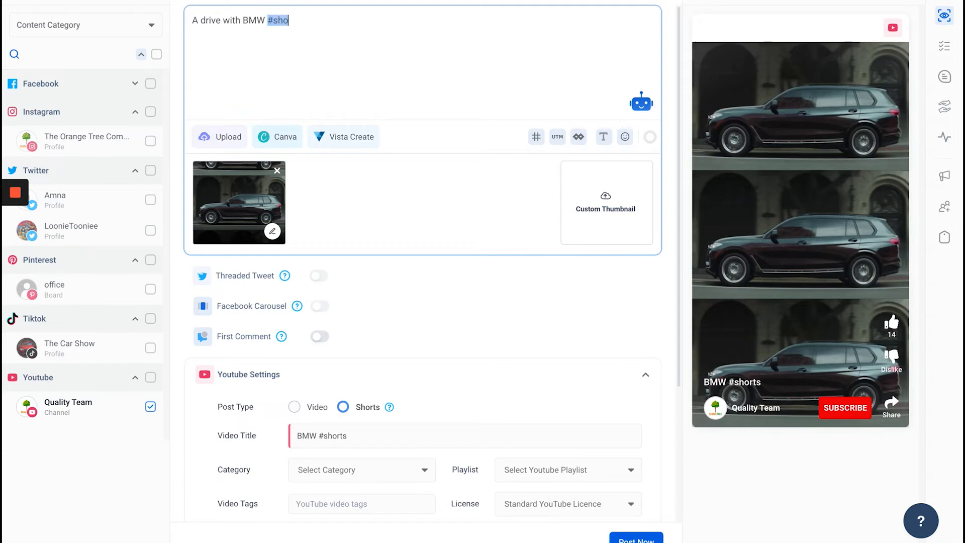
click(277, 136)
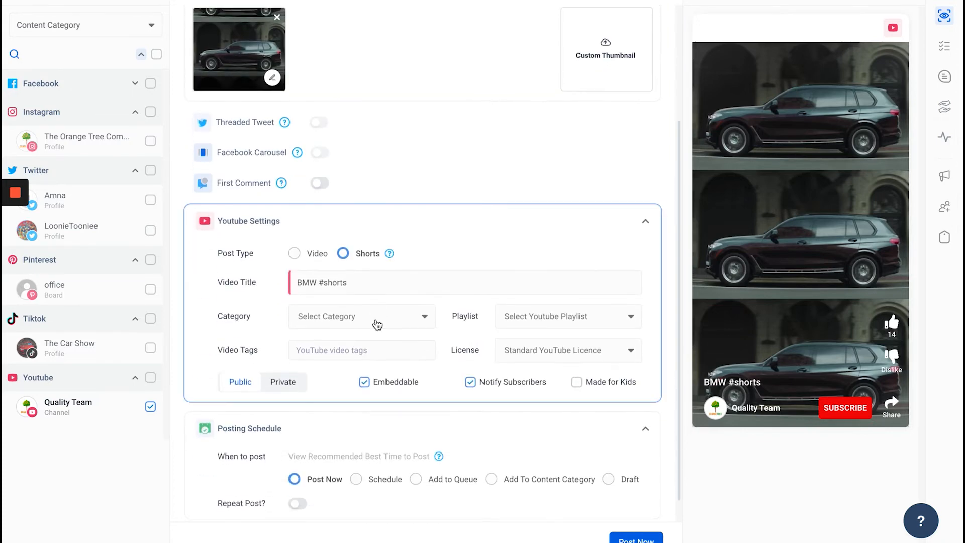
Choose the Entertainment category, add the tag 'bmw', and post immediately.
click(376, 316)
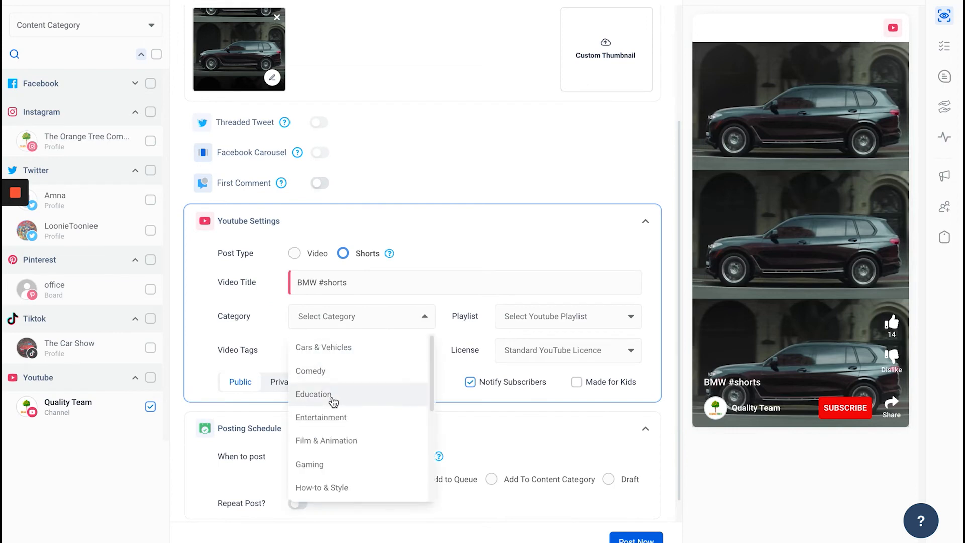
click(321, 418)
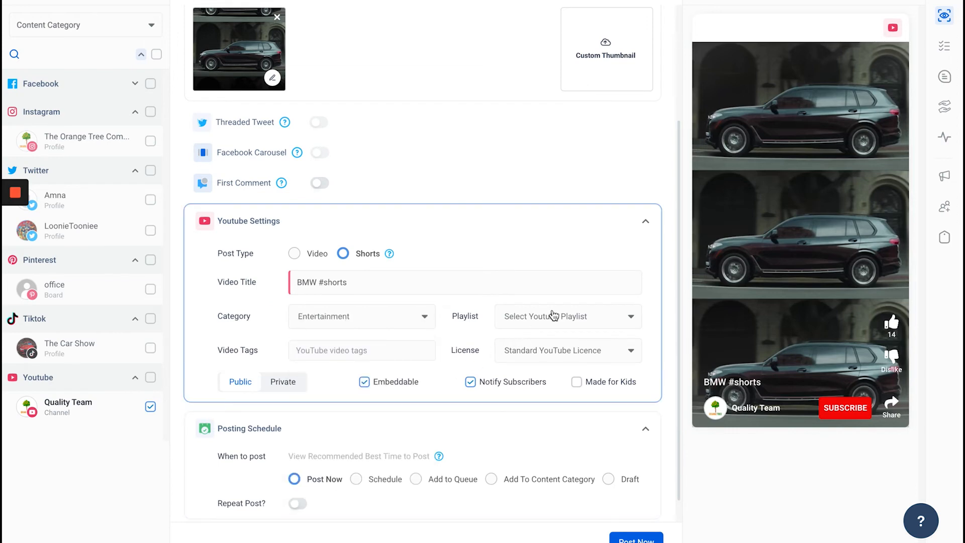
text(b)
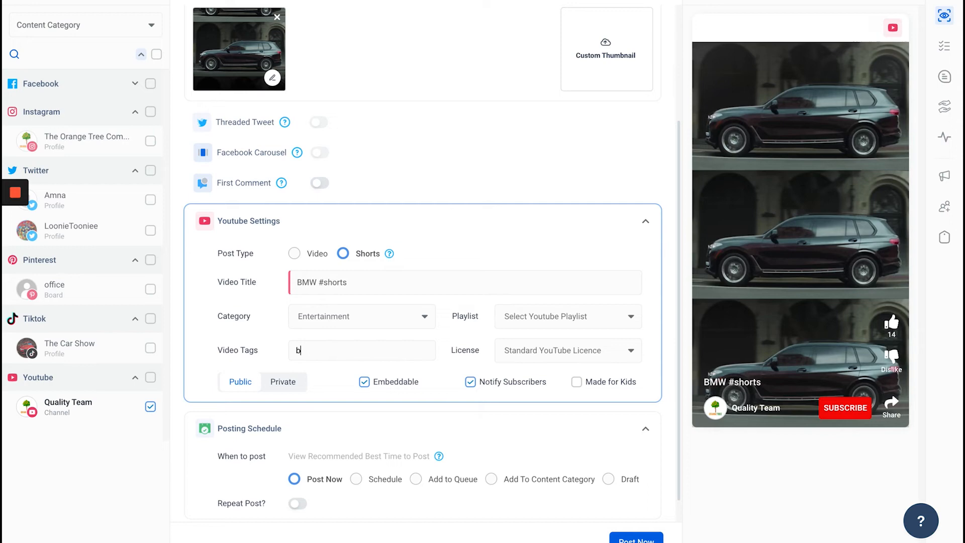
text(mw)
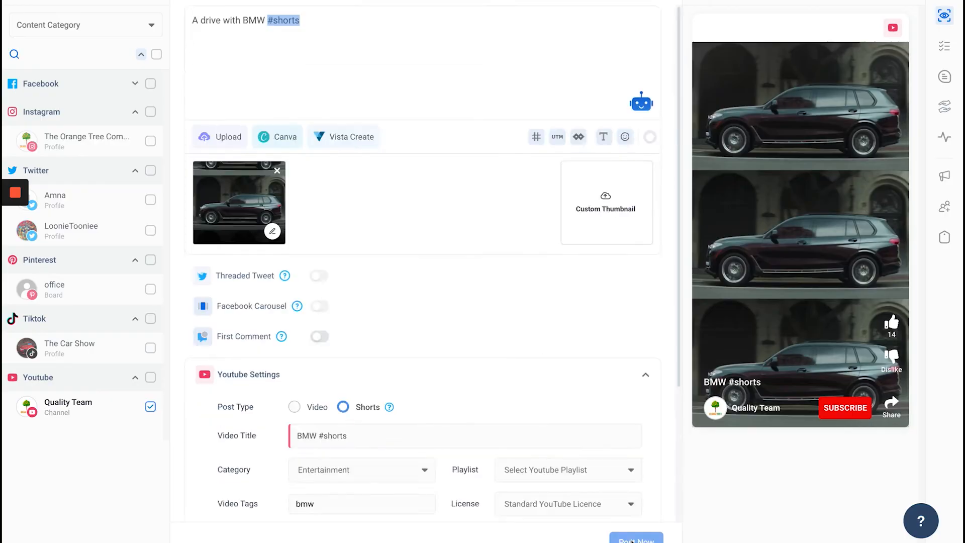
click(636, 540)
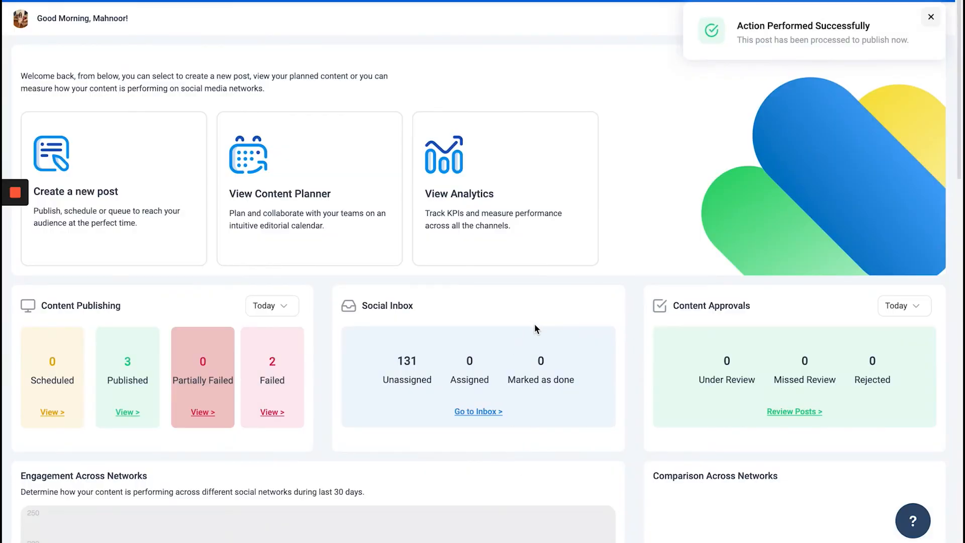